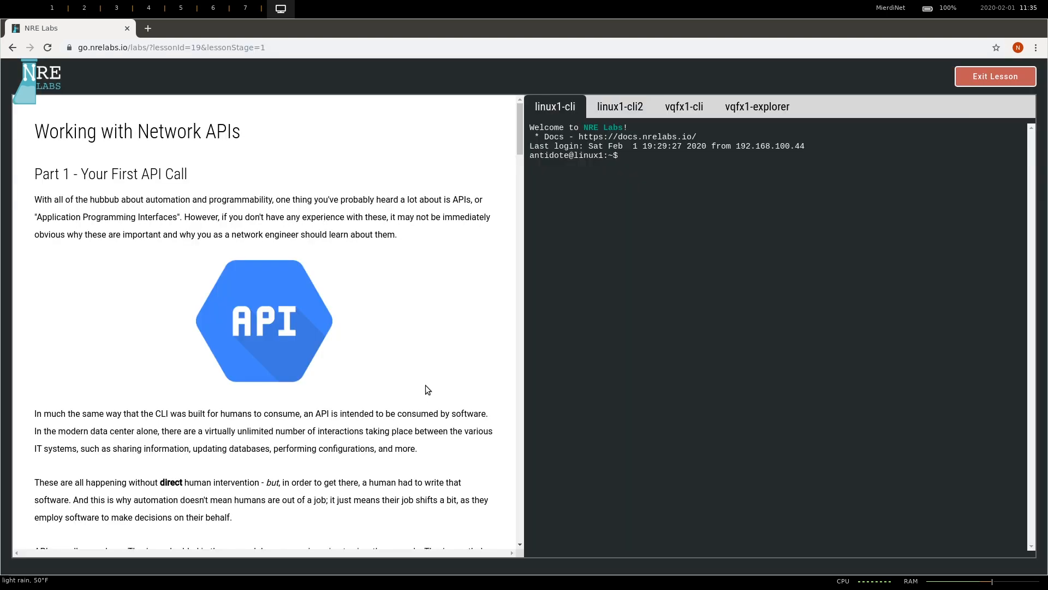
# Run echo "Hello World!" in the linux1 terminal.
pyautogui.click(712, 332)
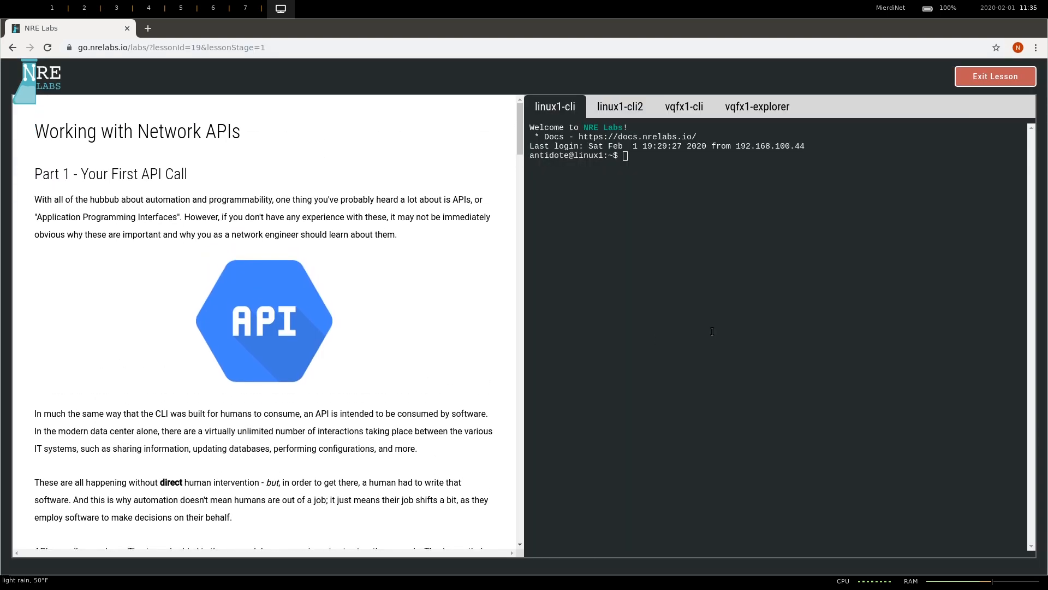
pyautogui.write('echo "Hello World!')
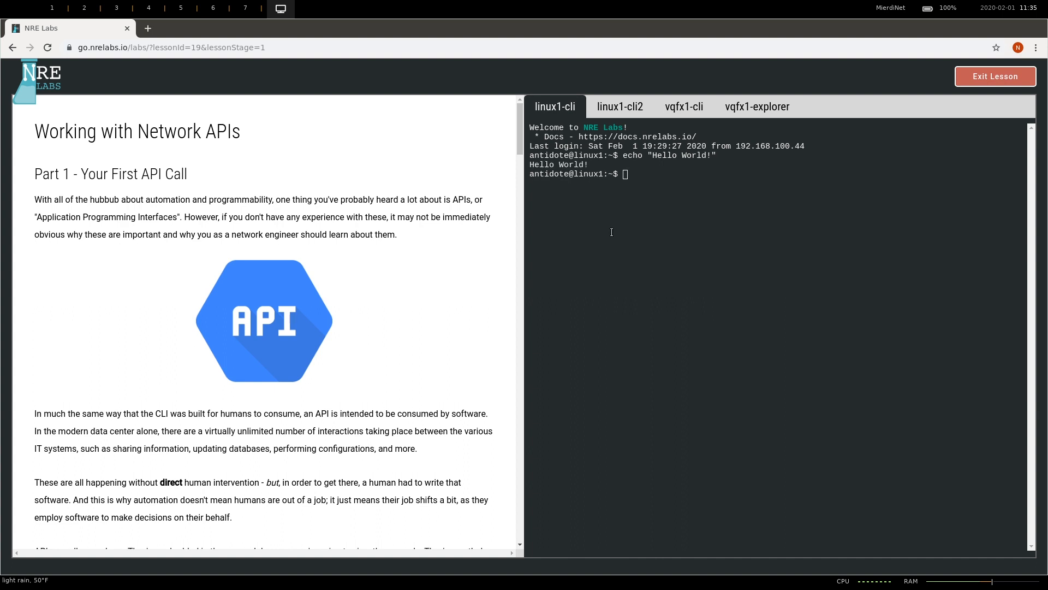
pyautogui.click(619, 106)
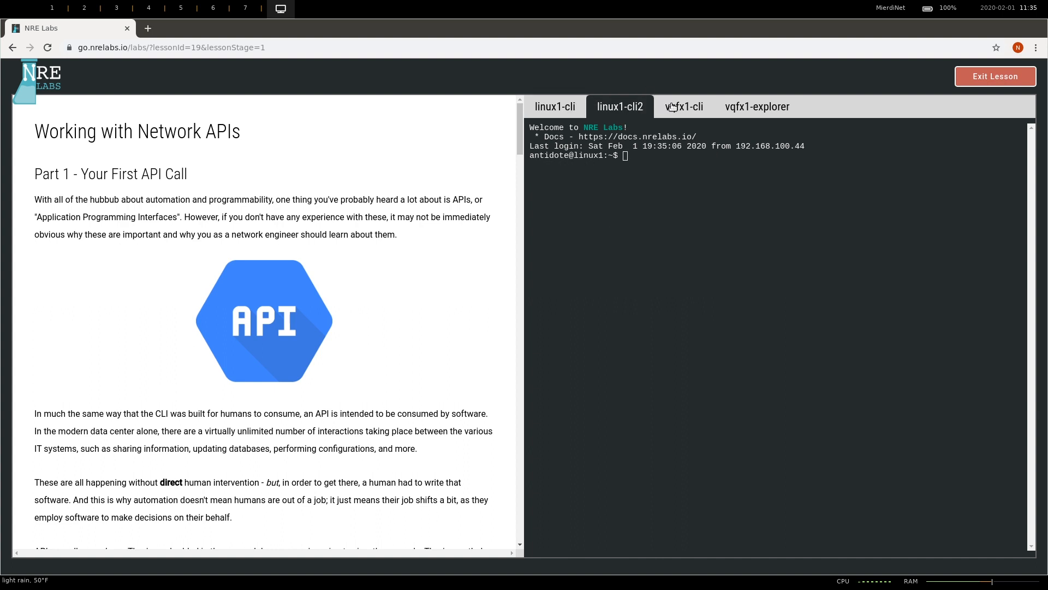
# Run show version on the vqfx1 switch, view its REST explorer, and return to linux1.
pyautogui.click(684, 106)
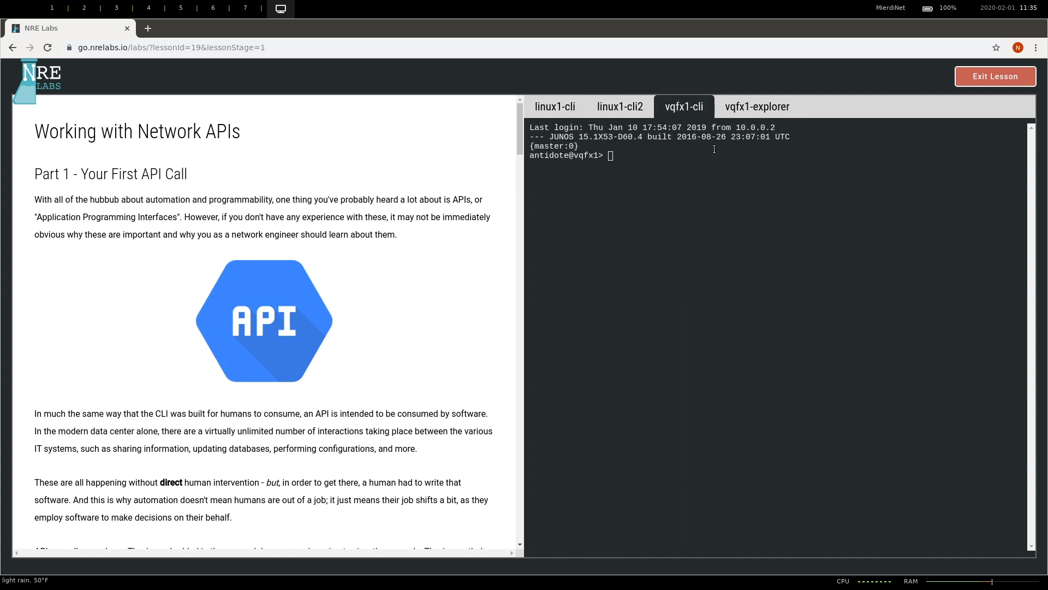
pyautogui.write('show version')
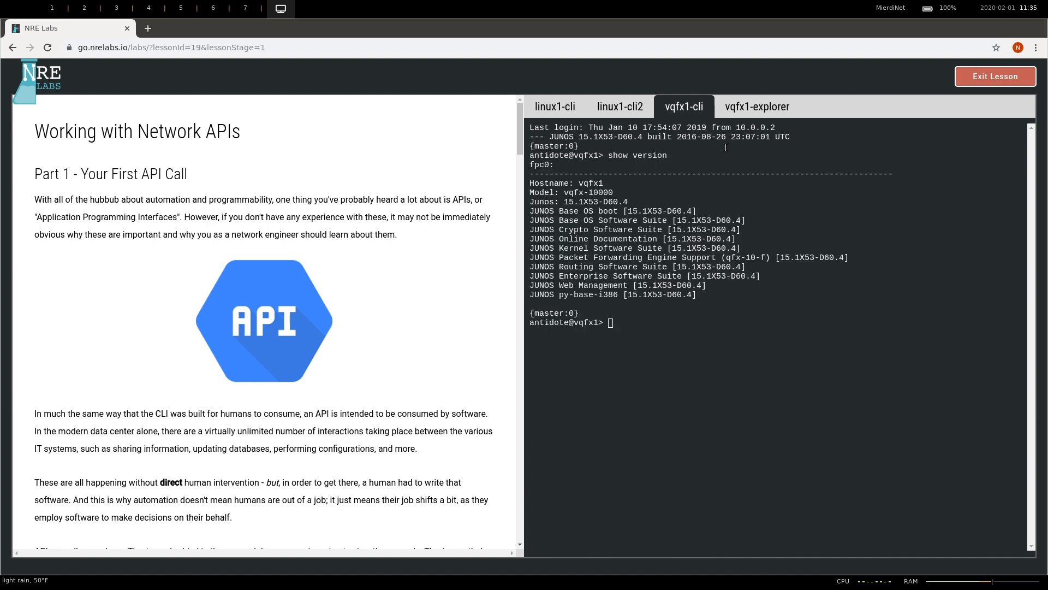
pyautogui.click(758, 106)
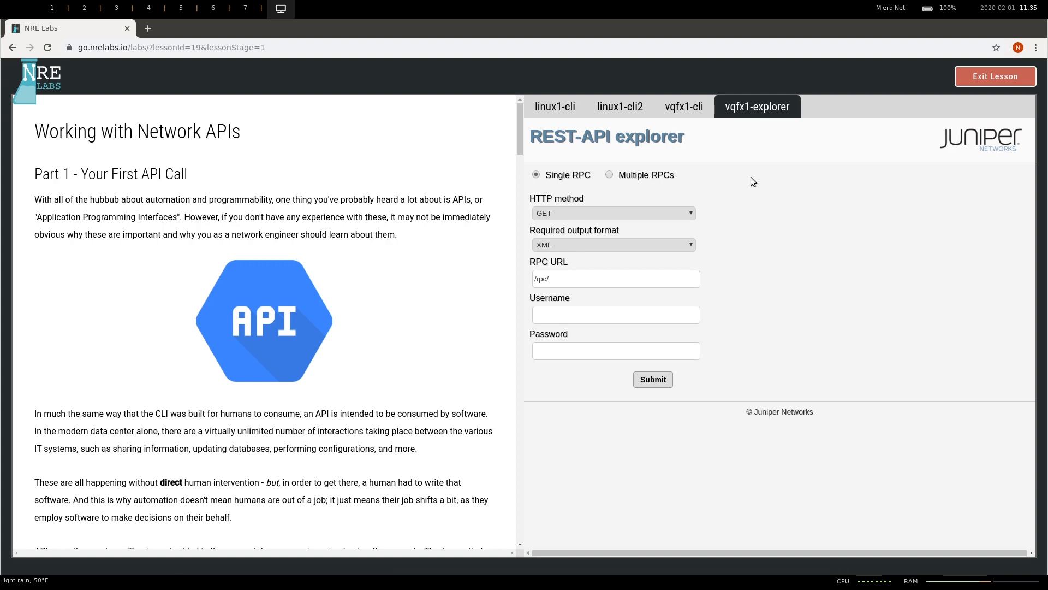
pyautogui.click(555, 106)
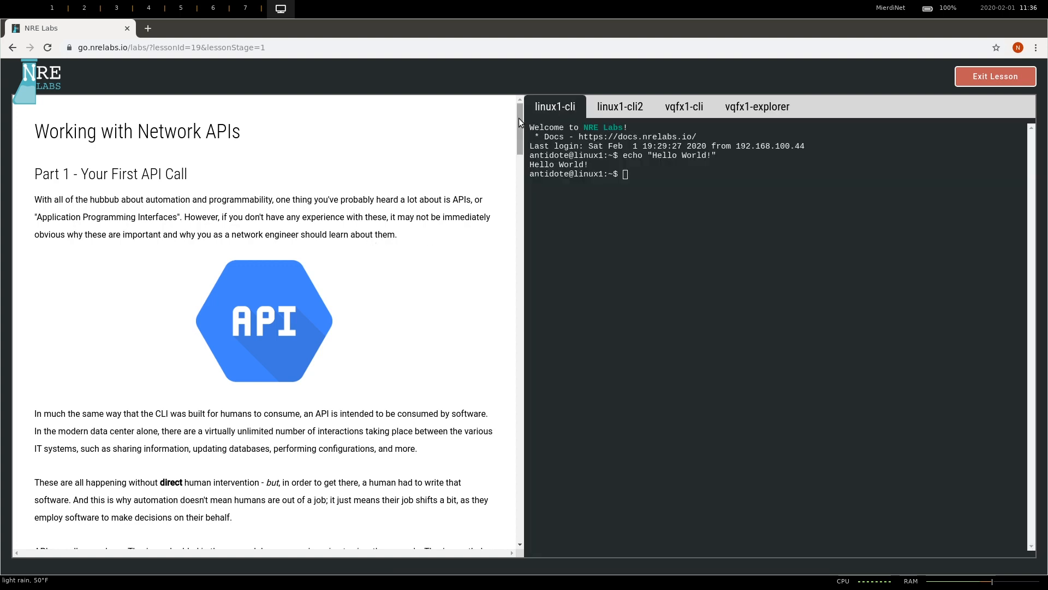
# Run the curl snippet listing switches sw01–sw04, then exit to the lesson catalog.
pyautogui.scroll(-3)
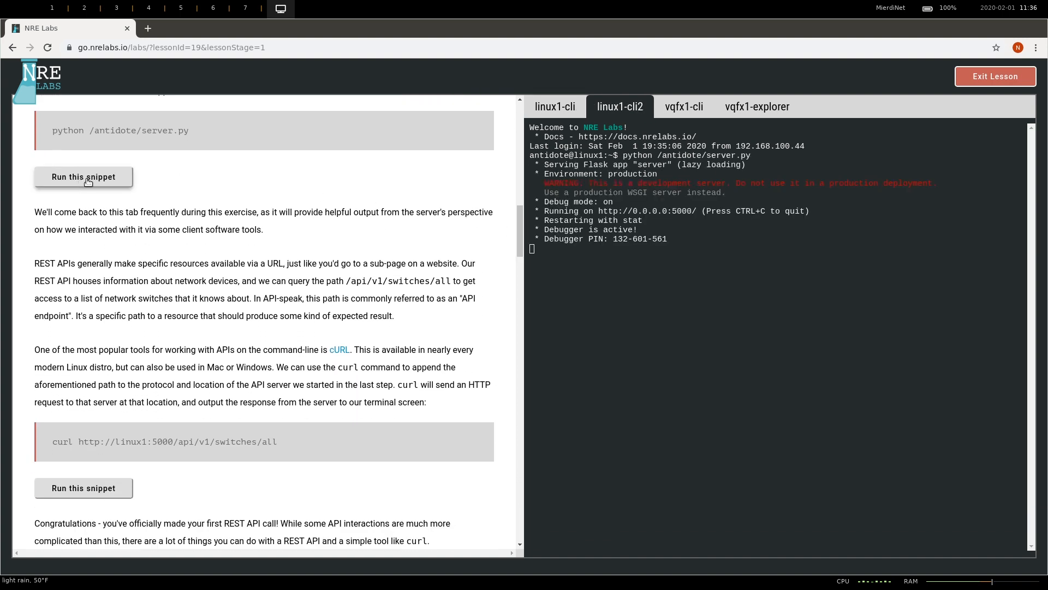
pyautogui.moveTo(84, 486)
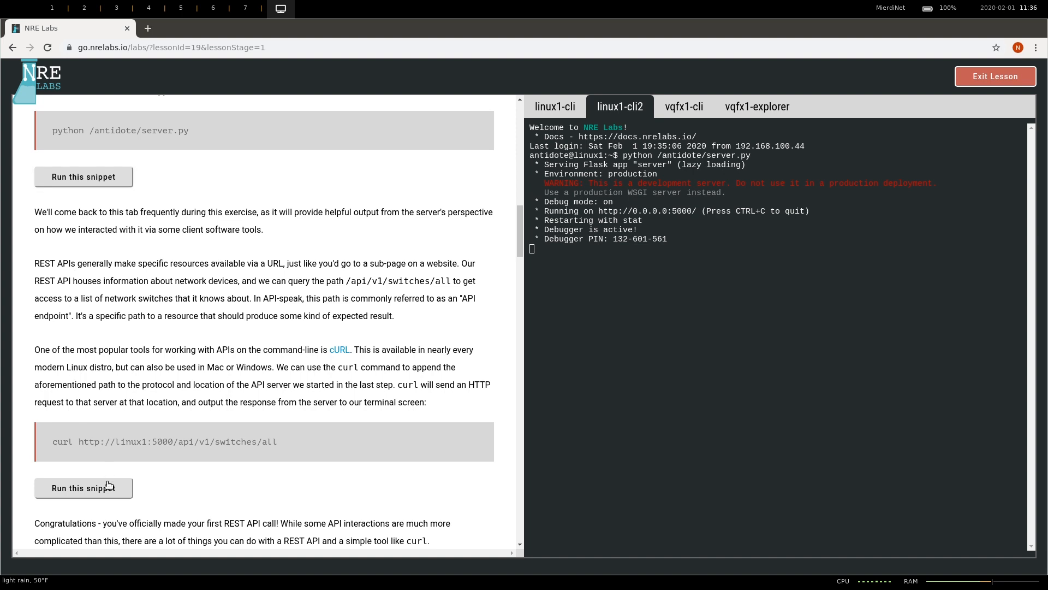
pyautogui.click(555, 106)
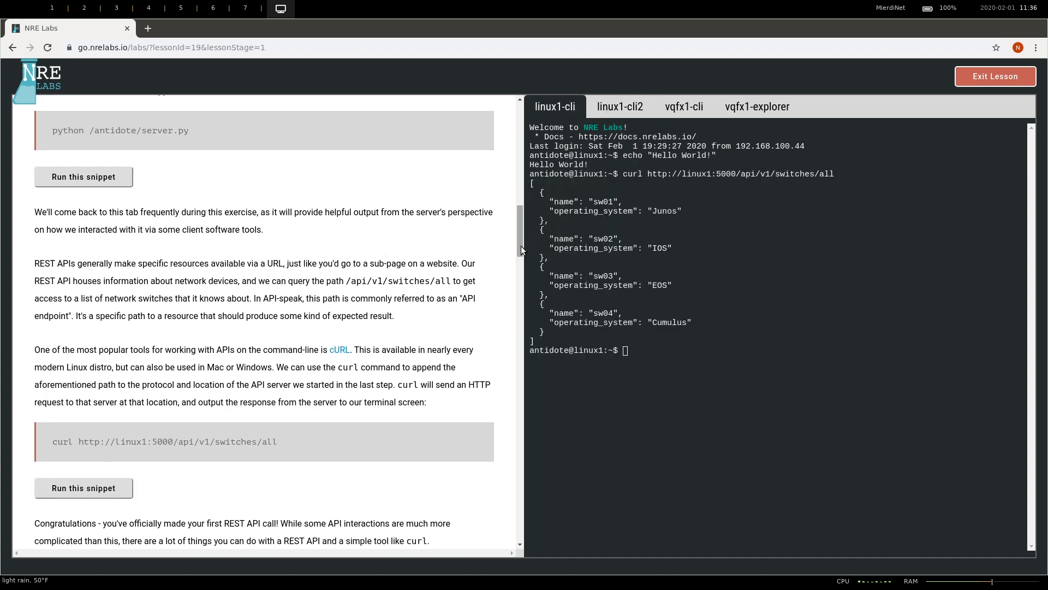
pyautogui.click(993, 76)
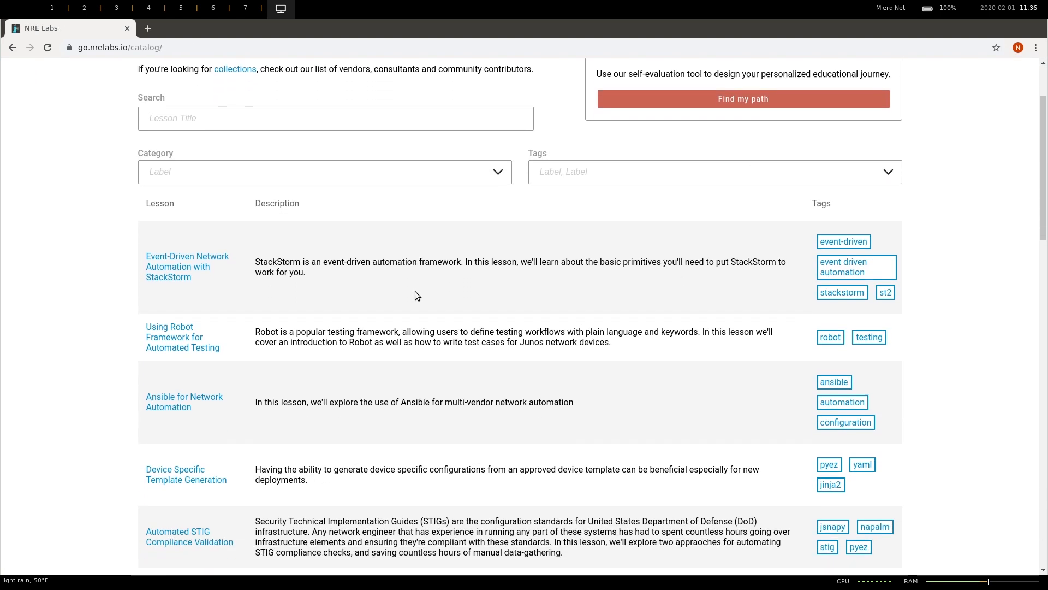
# Filter the catalog by the fundamentals category, then by tools.
pyautogui.scroll(-3)
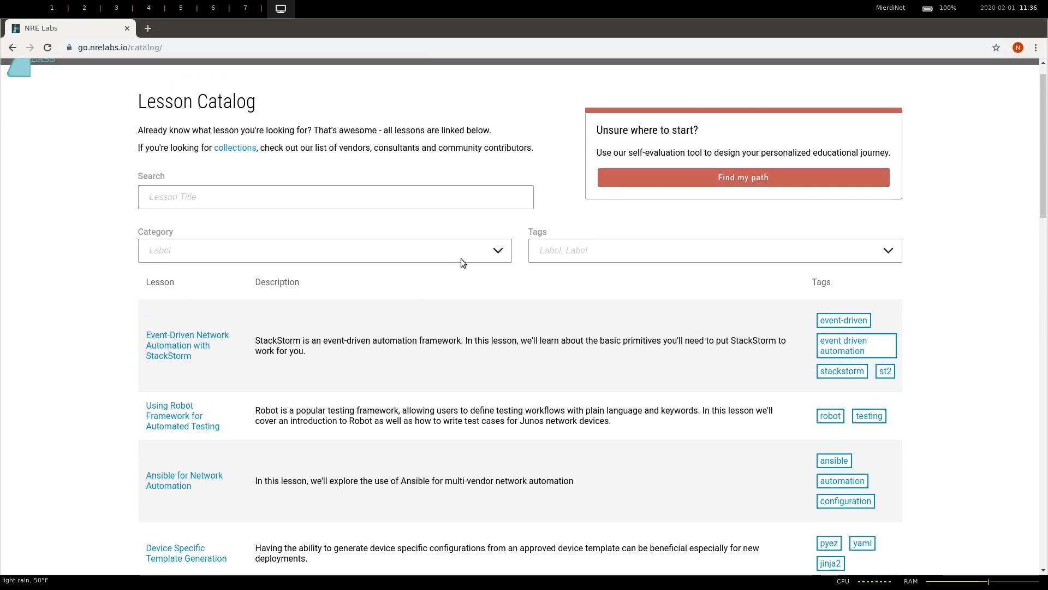
pyautogui.click(324, 250)
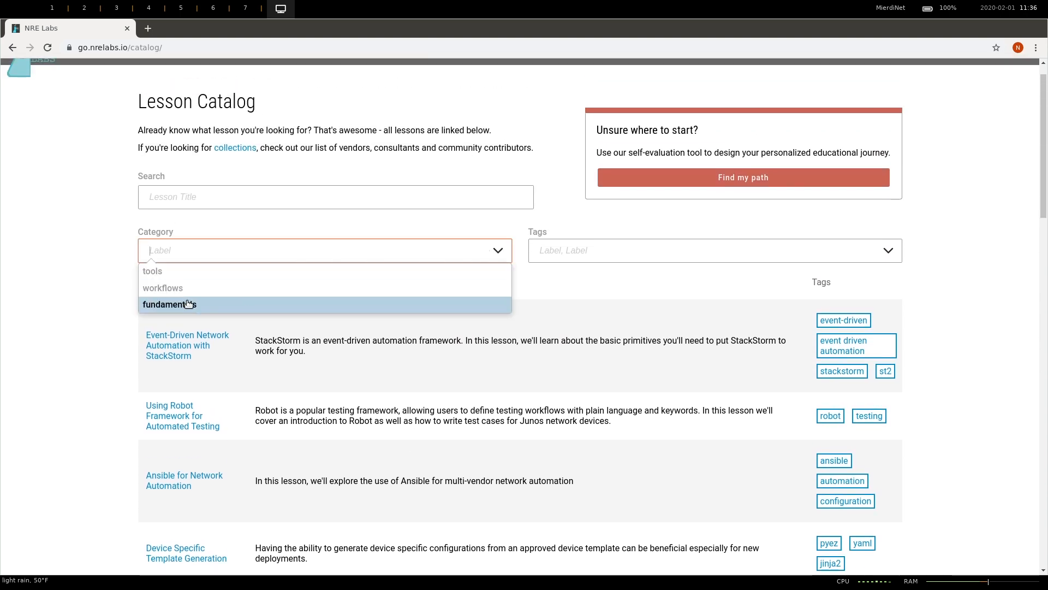
pyautogui.click(170, 305)
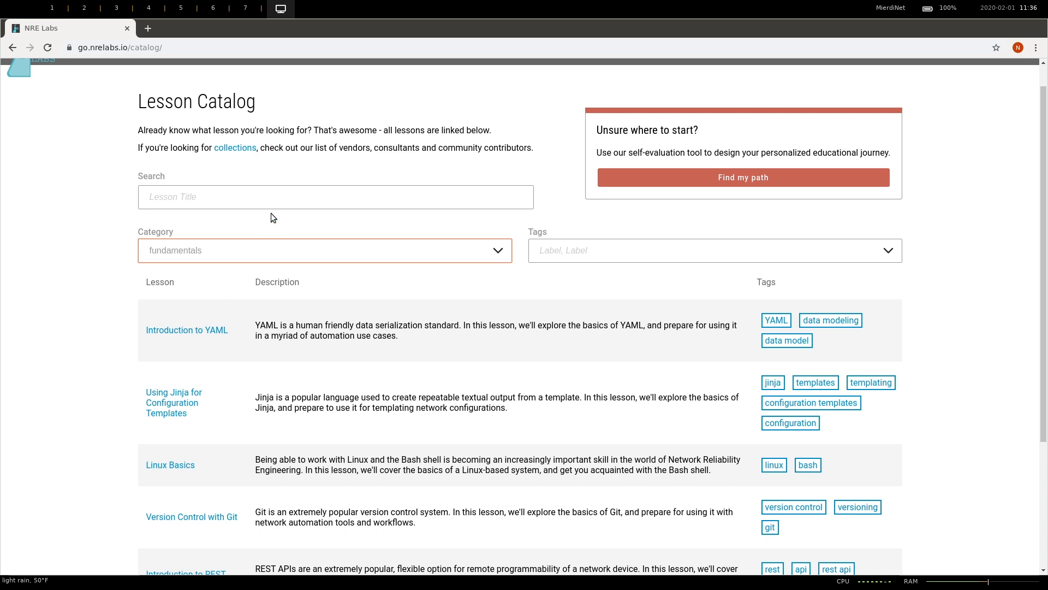
pyautogui.click(324, 250)
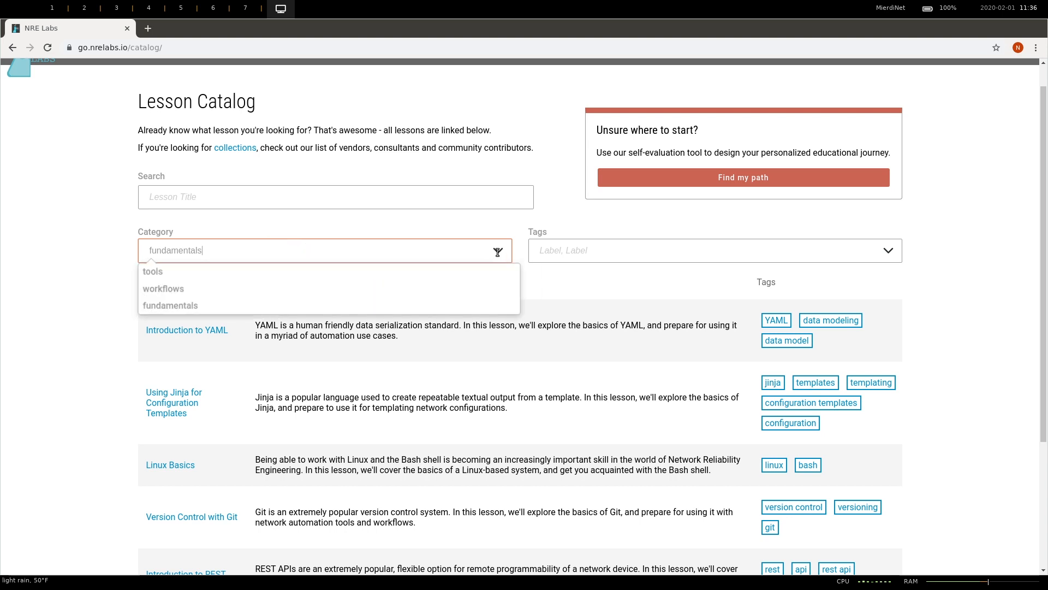
pyautogui.click(153, 271)
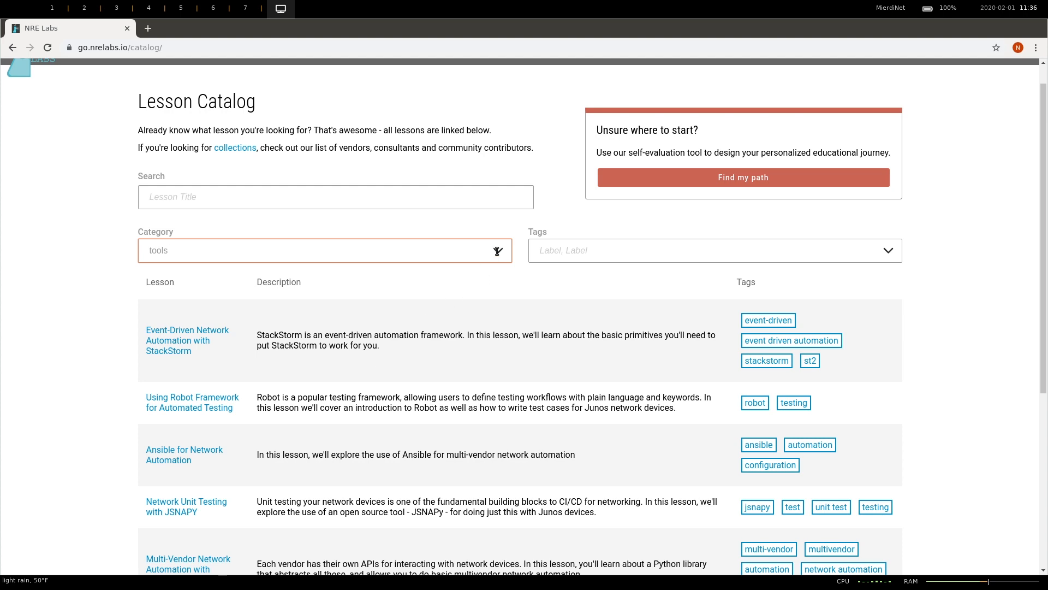
# Filter by the workflows category, browse the results, and go to the Community page.
pyautogui.write('workflows')
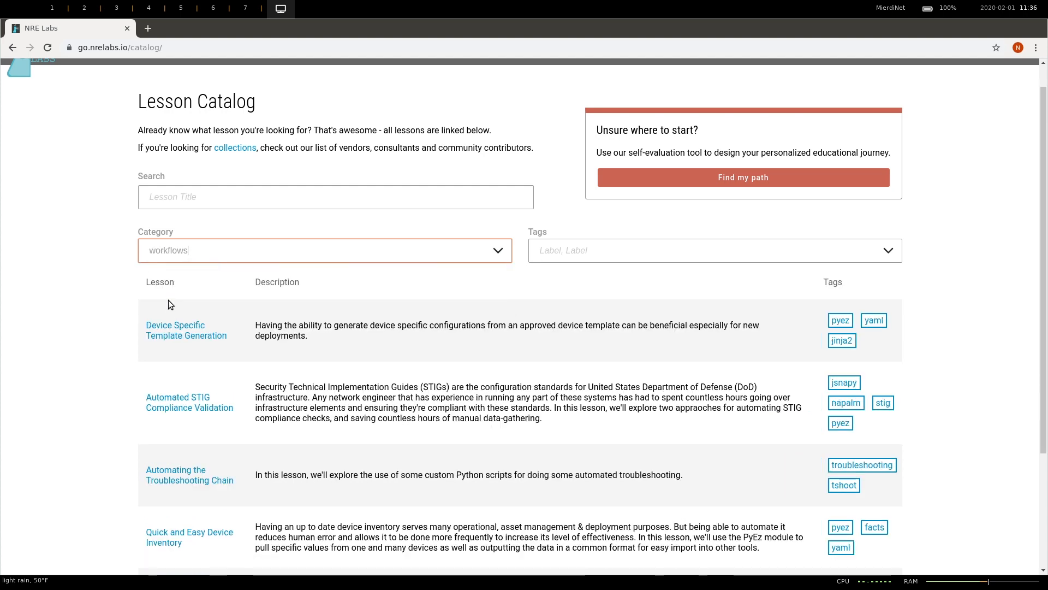
pyautogui.scroll(-3)
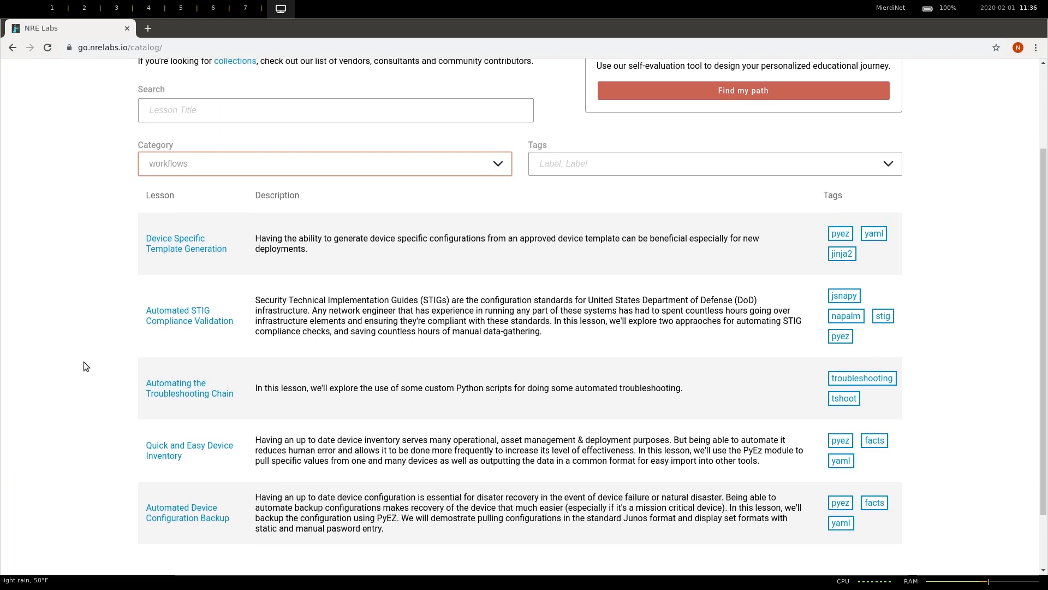
pyautogui.scroll(-3)
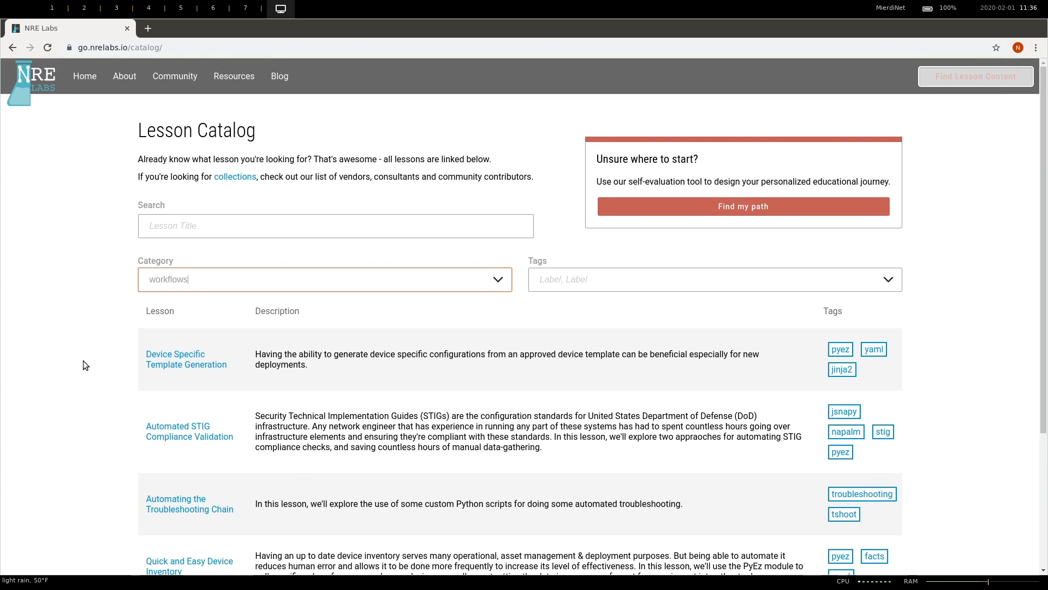
pyautogui.click(175, 75)
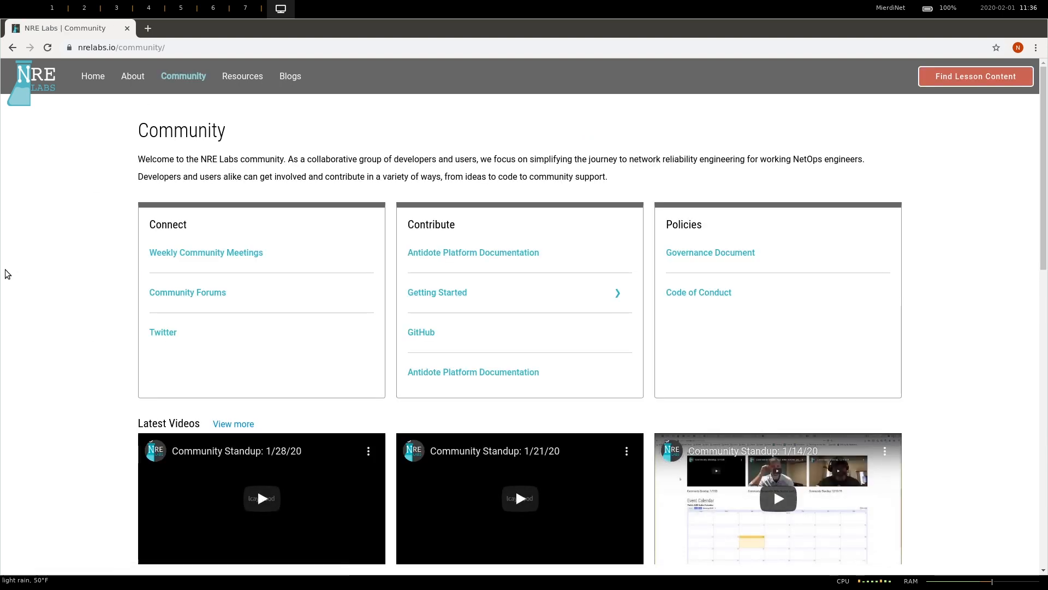
pyautogui.scroll(-3)
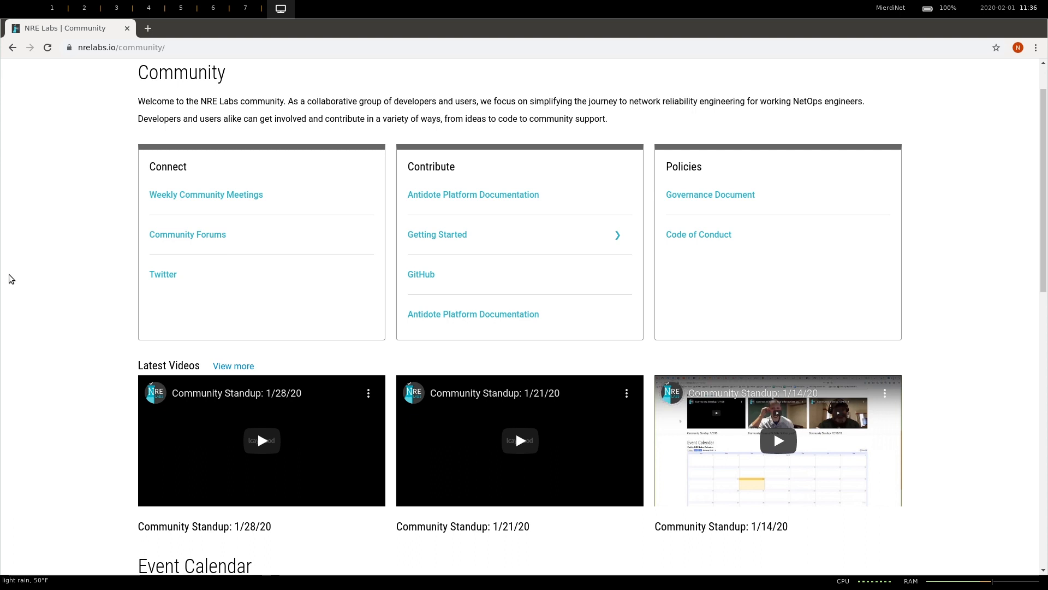
pyautogui.scroll(-3)
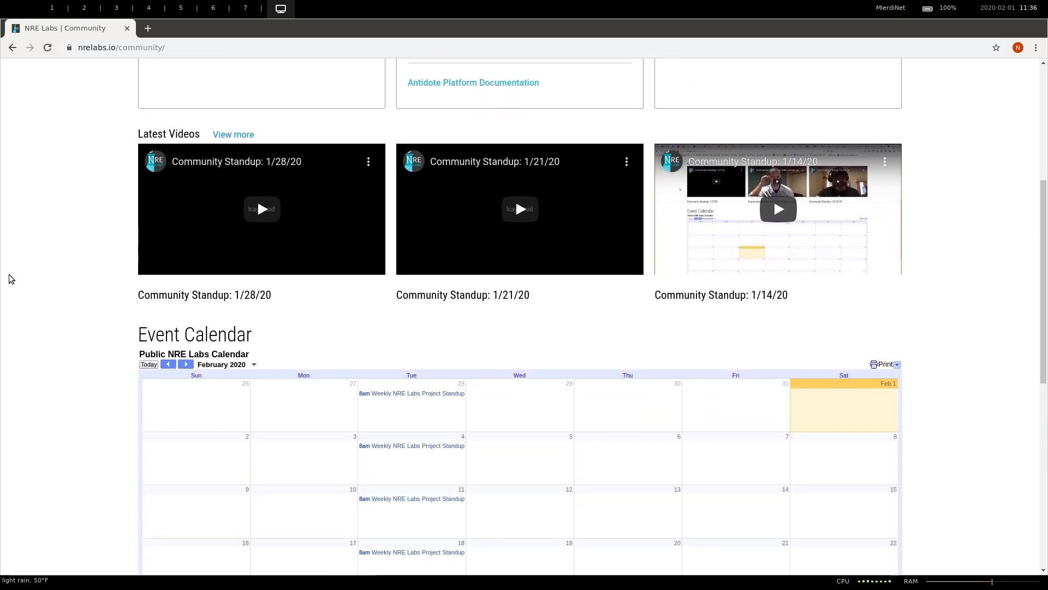